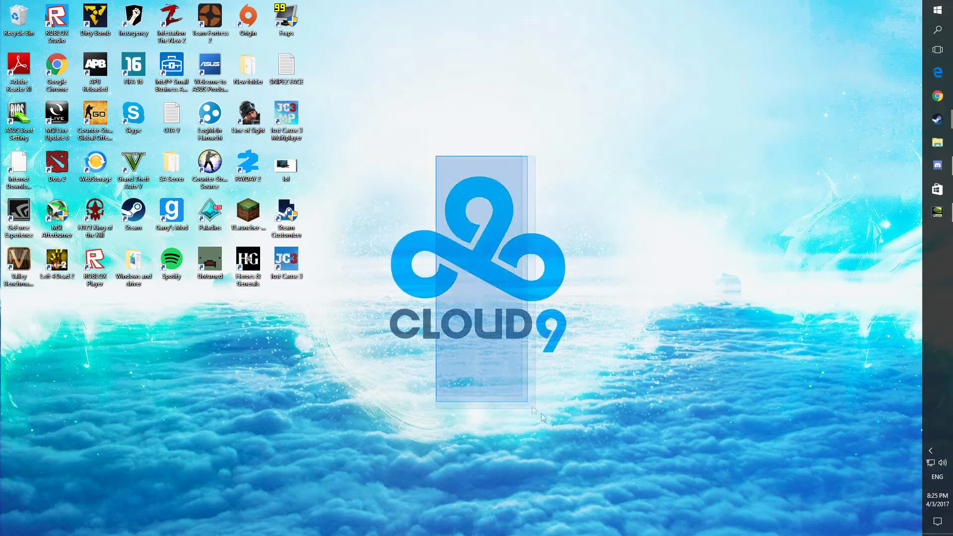
- Bring up the desktop context menu to reach the NVIDIA Control Panel
{"action": "right_click", "coordinate": [538, 412]}
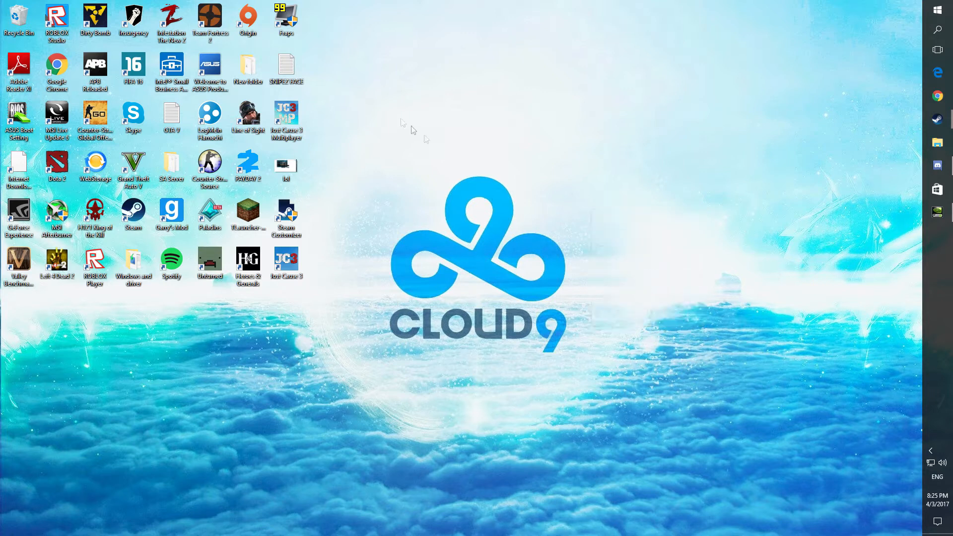
{"action": "mouse_move", "coordinate": [548, 284]}
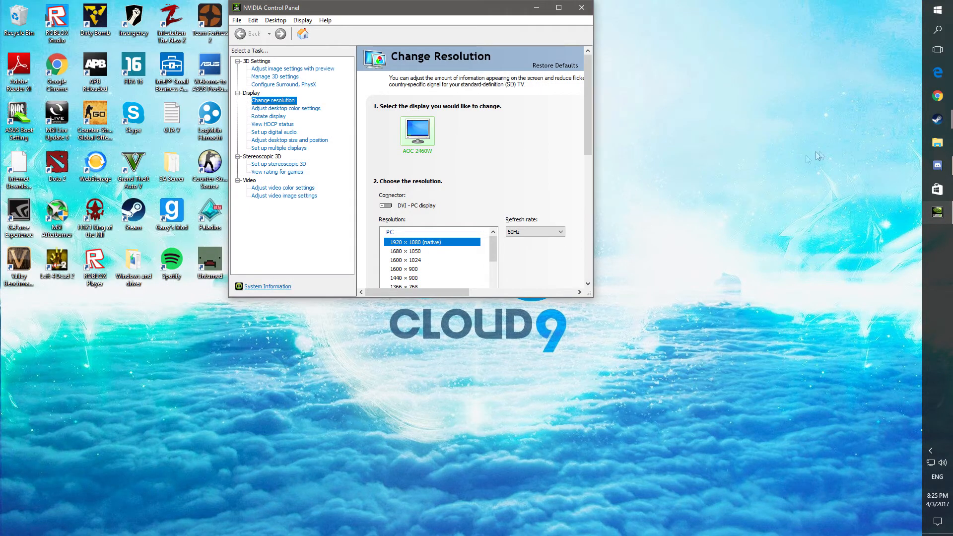
- Select 1024 × 768 in the Resolution list and choose the highest refresh rate, 75Hz
{"action": "scroll", "scroll_direction": "down", "scroll_amount": 3}
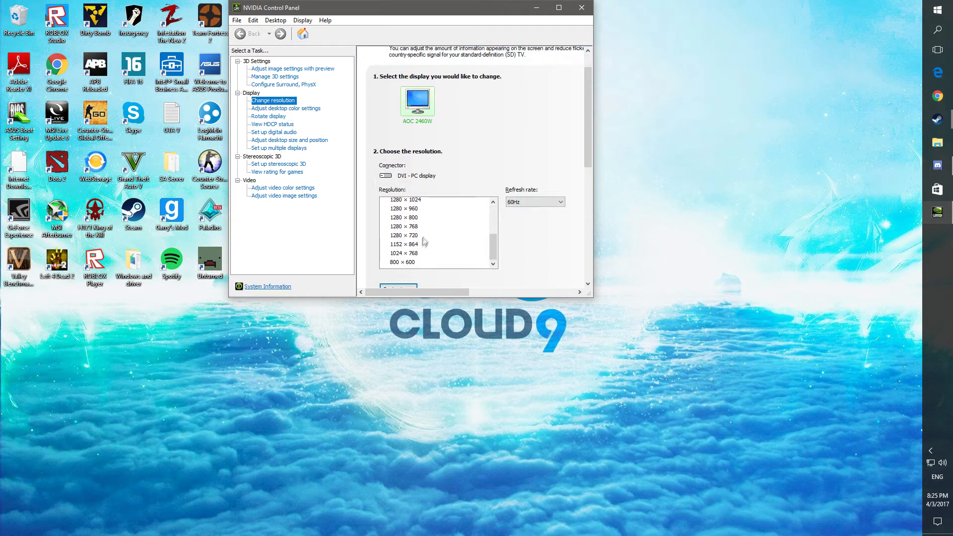
{"action": "left_click", "coordinate": [405, 238]}
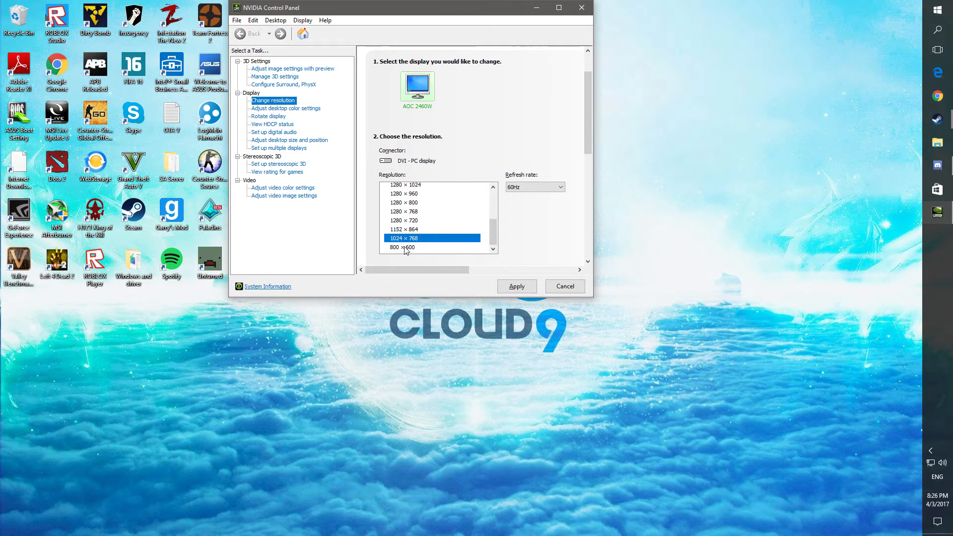
{"action": "left_click", "coordinate": [402, 247]}
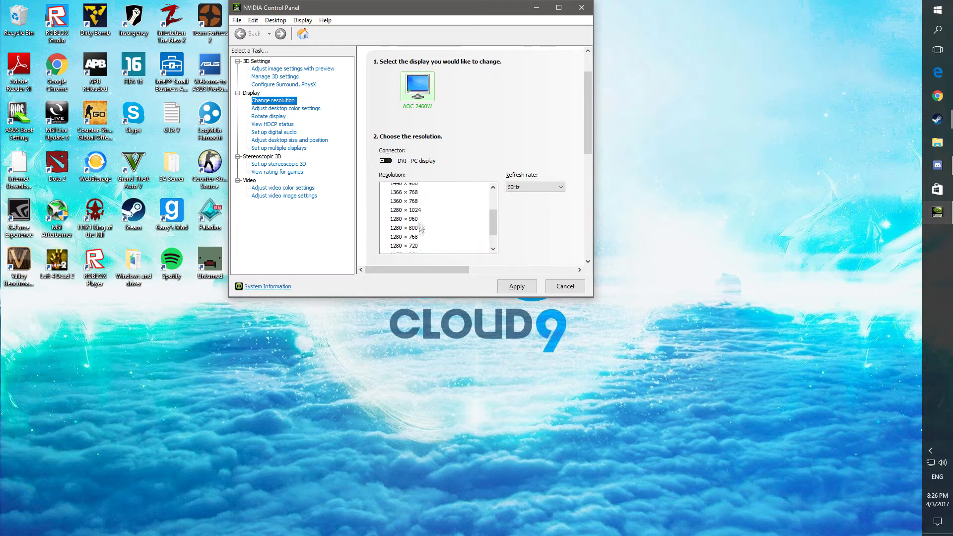
{"action": "left_click", "coordinate": [405, 211]}
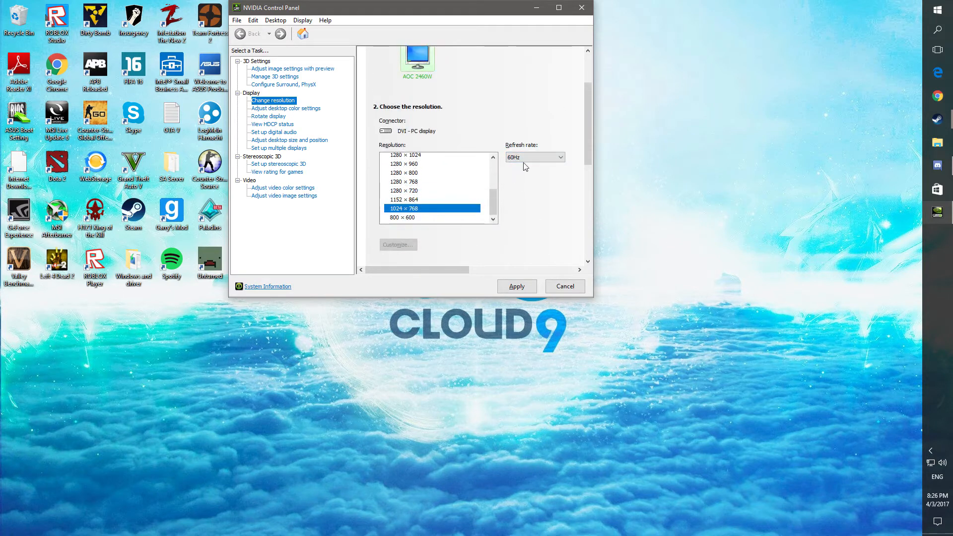
{"action": "left_click", "coordinate": [559, 157]}
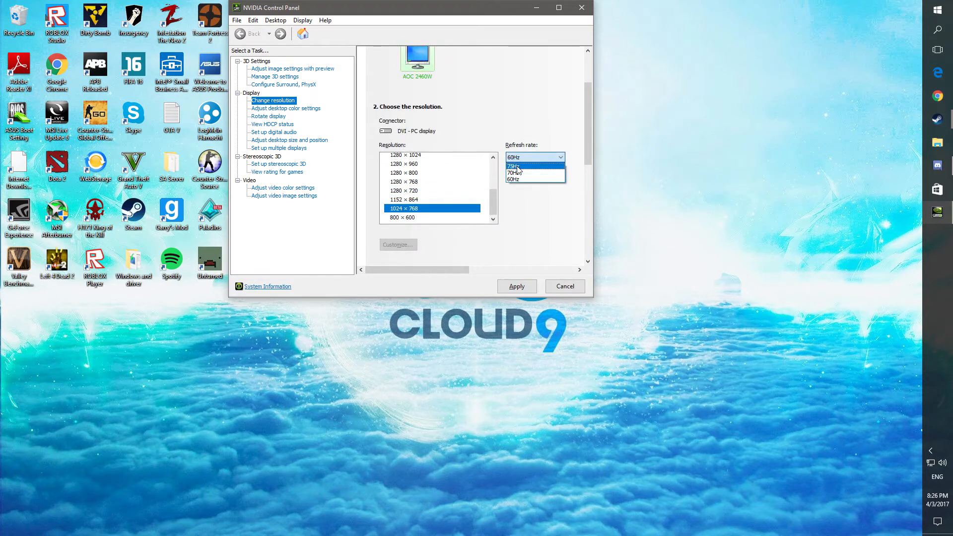
{"action": "left_click", "coordinate": [514, 166]}
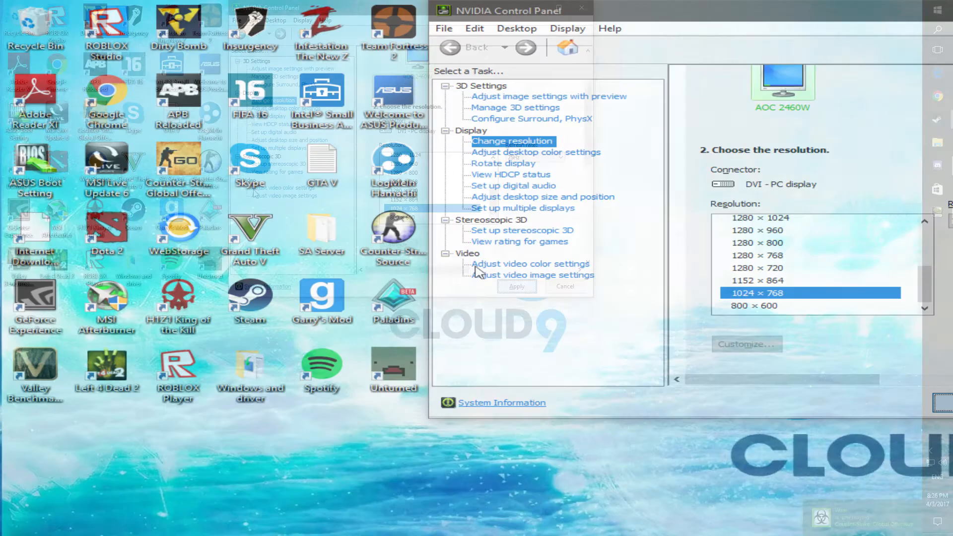
- Apply the 1024 × 768 at 75Hz change and confirm keeping the new display settings
{"action": "left_click", "coordinate": [517, 286]}
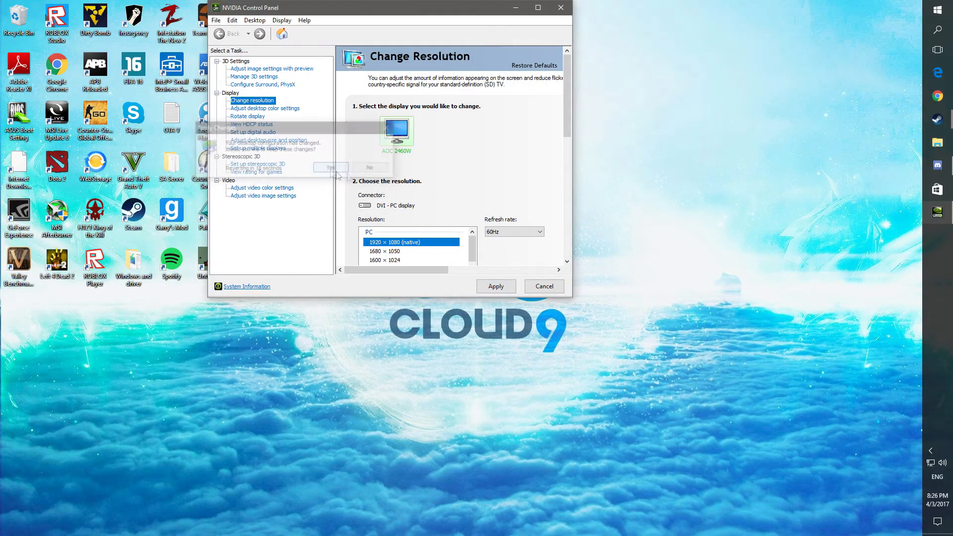
{"action": "left_click", "coordinate": [331, 167]}
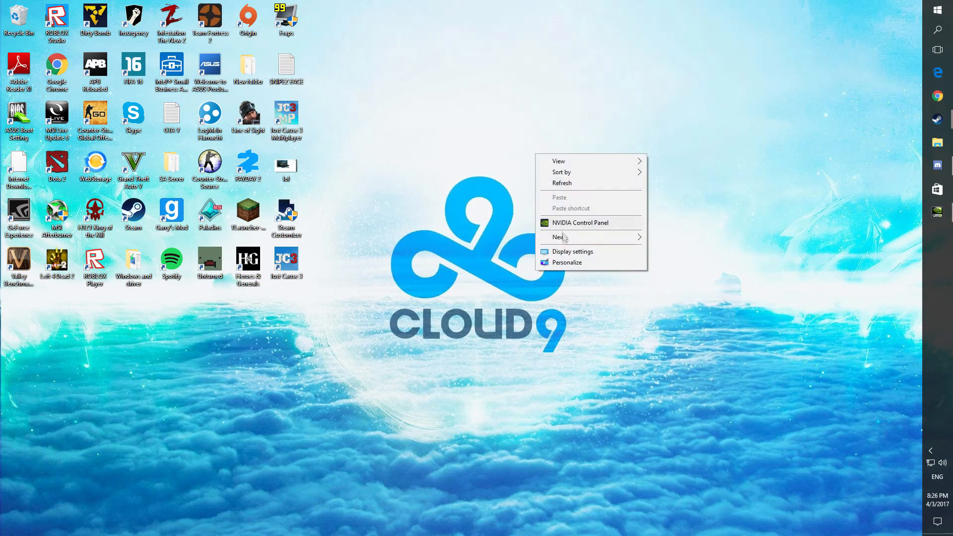
- Reach the advanced display settings page, leaving Resolution at 1920 × 1080 unchanged
{"action": "left_click", "coordinate": [572, 251]}
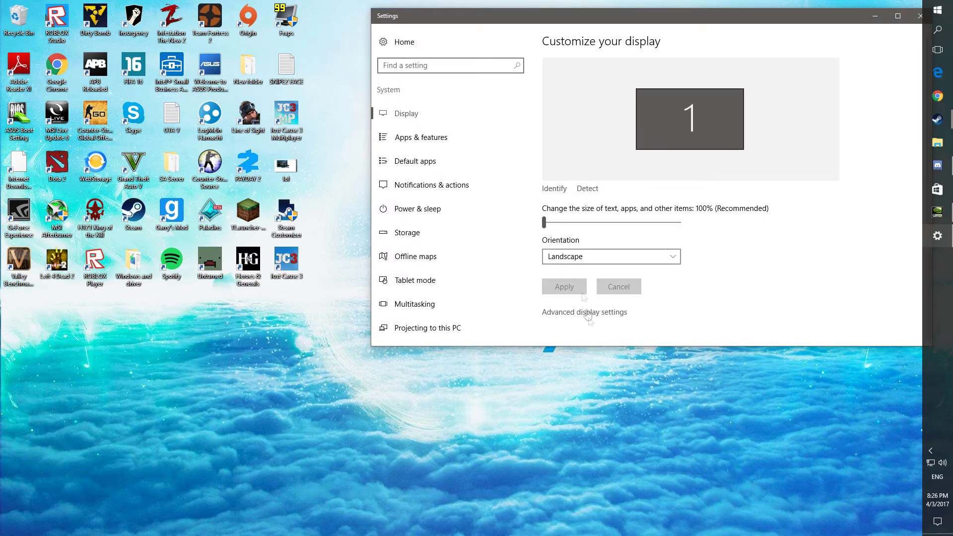
{"action": "left_click", "coordinate": [584, 312]}
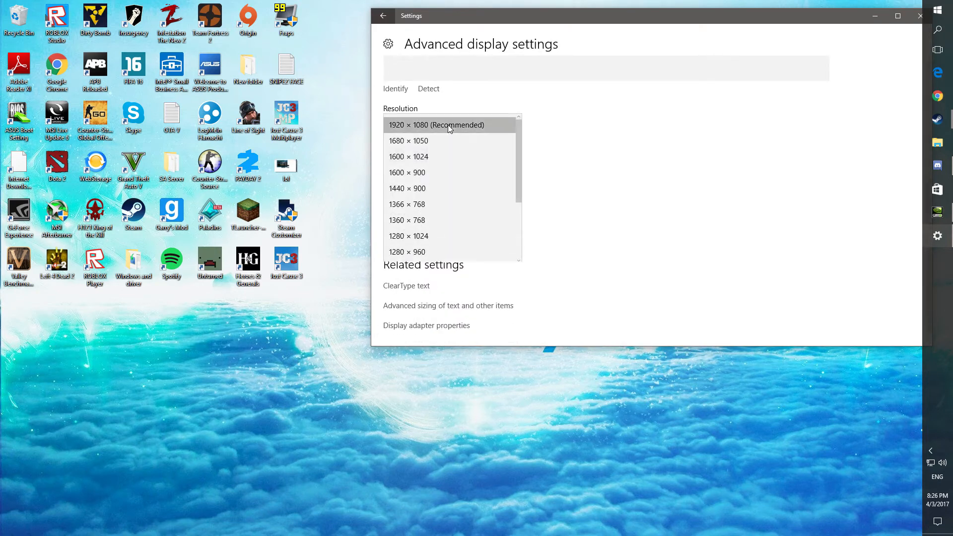
{"action": "left_click", "coordinate": [448, 125]}
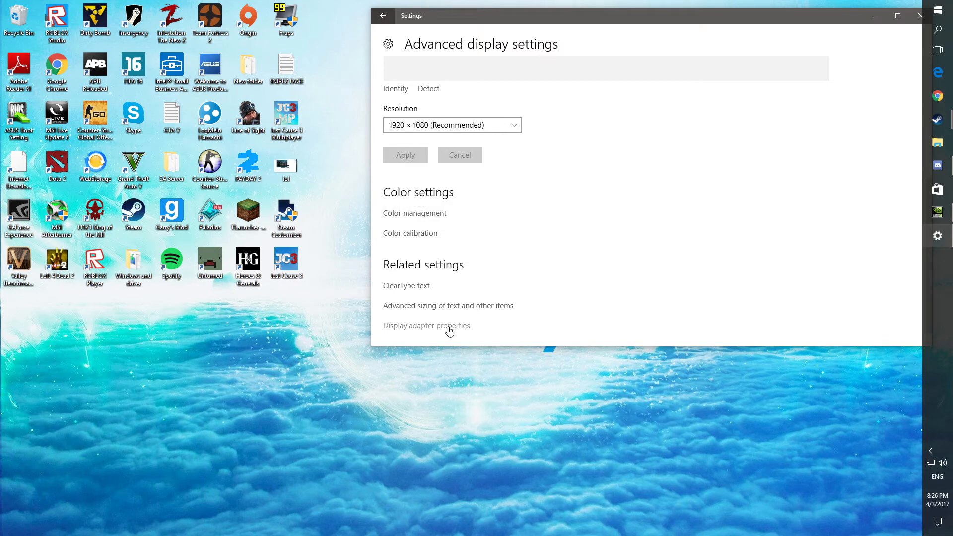
- View the monitor's refresh rate options in the display adapter properties
{"action": "left_click", "coordinate": [427, 326]}
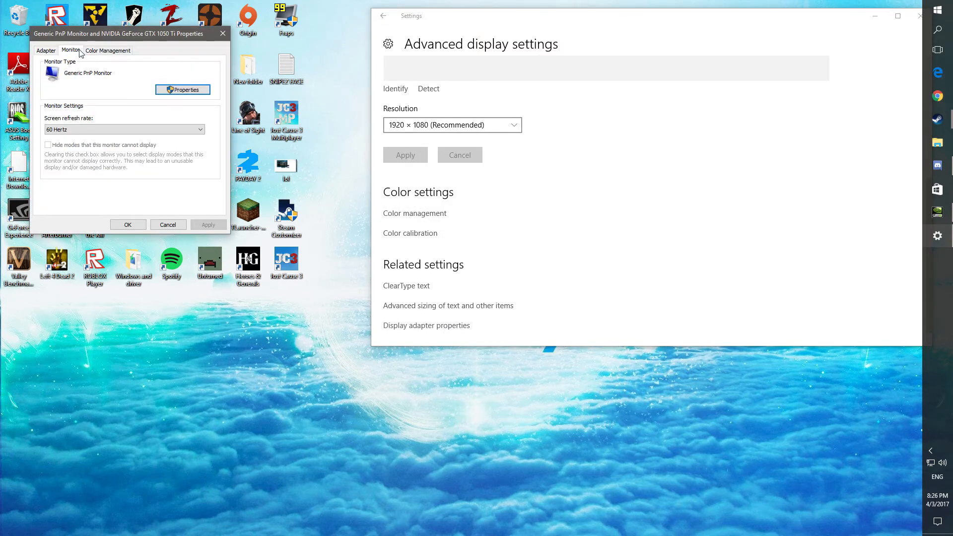
{"action": "left_click", "coordinate": [124, 129]}
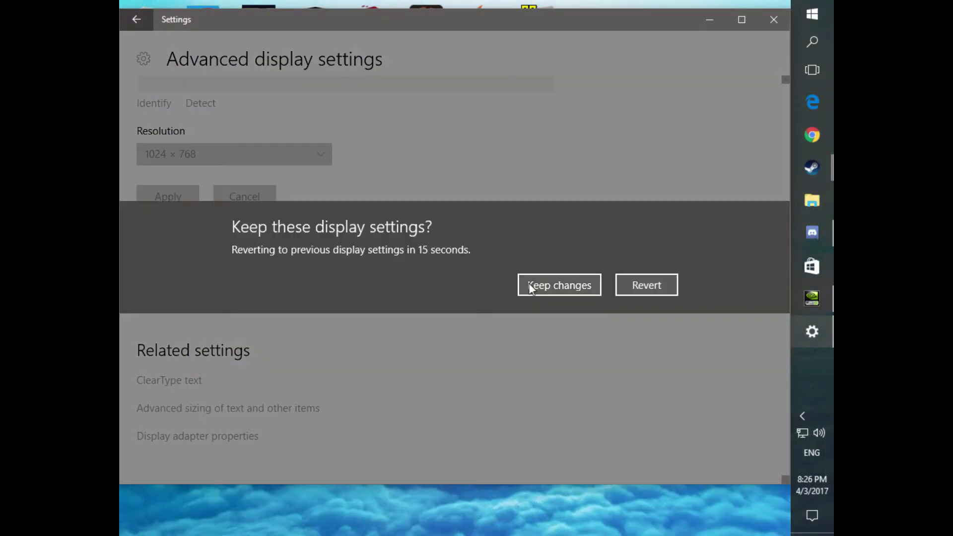
- Keep the 1024 × 768 resolution and confirm the 75 Hertz screen refresh rate
{"action": "left_click", "coordinate": [559, 284]}
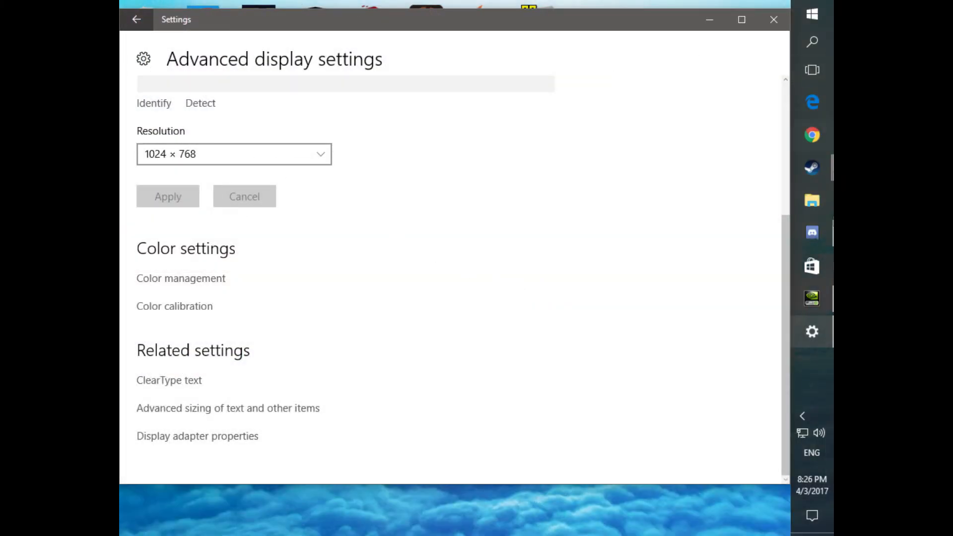
{"action": "mouse_move", "coordinate": [593, 175]}
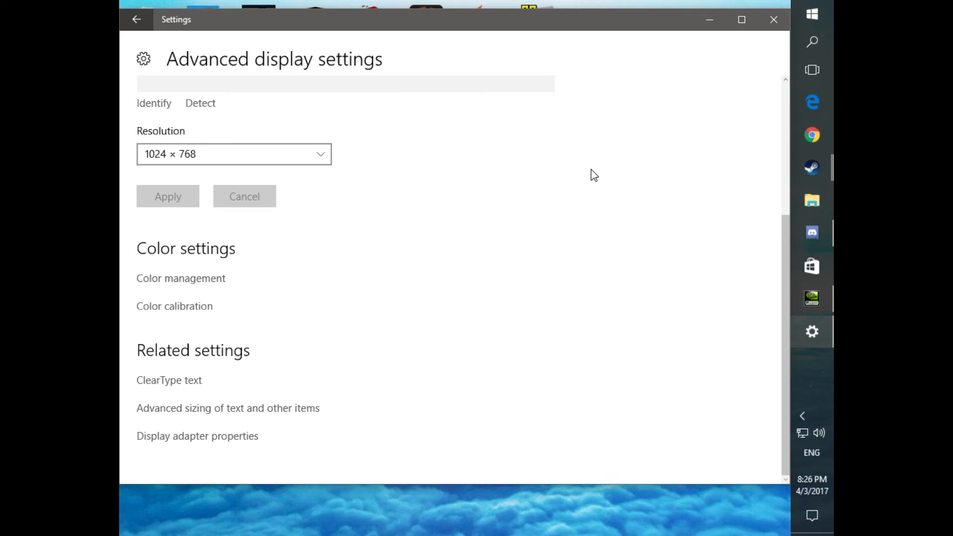
{"action": "mouse_move", "coordinate": [533, 359]}
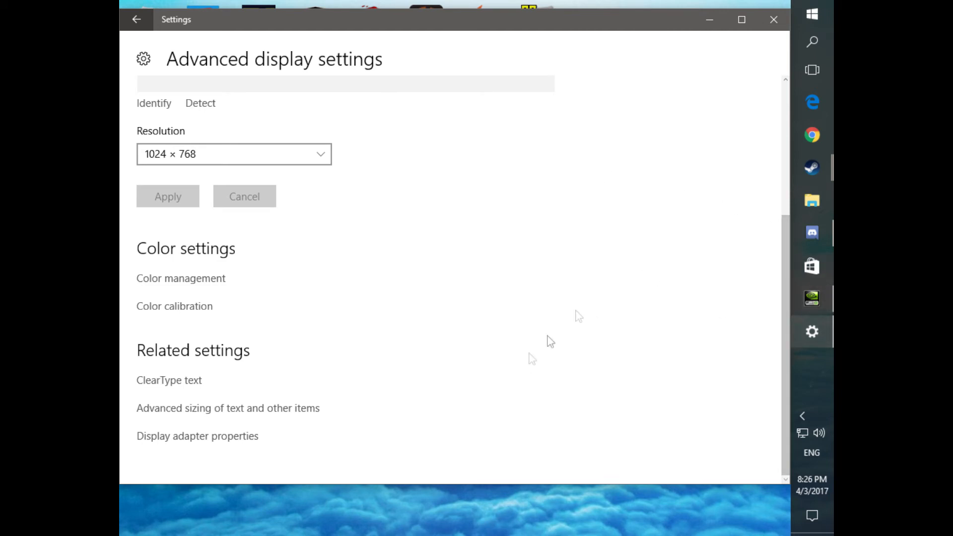
{"action": "left_click", "coordinate": [196, 436]}
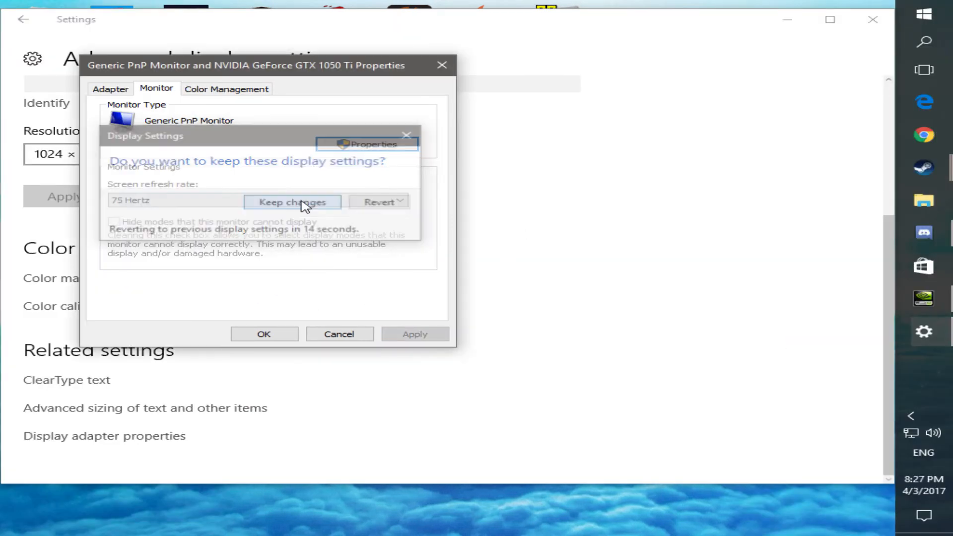
{"action": "left_click", "coordinate": [292, 203]}
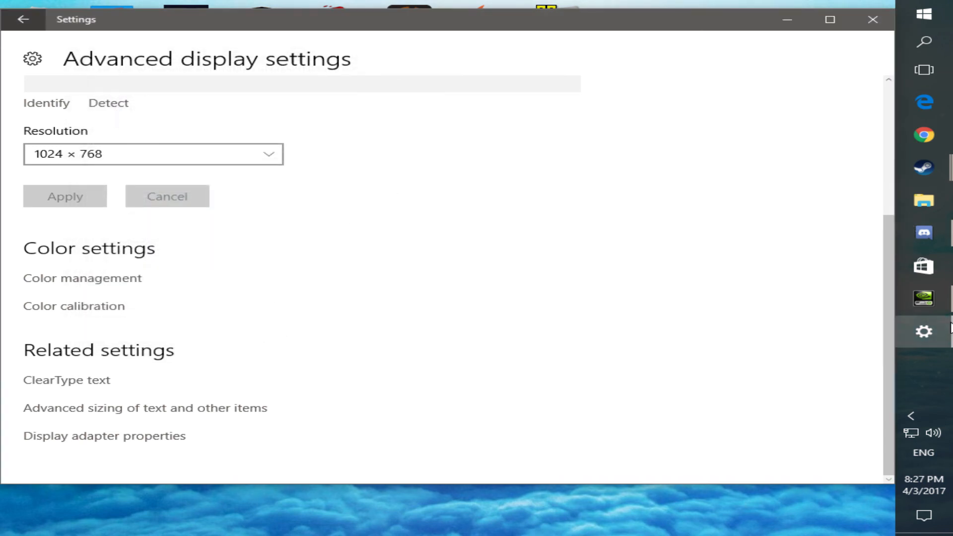
{"action": "mouse_move", "coordinate": [510, 176]}
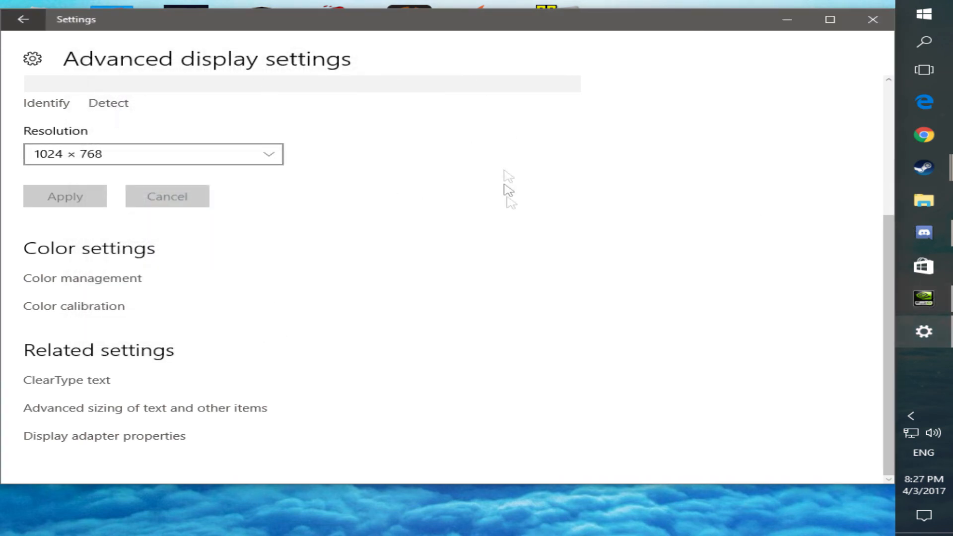